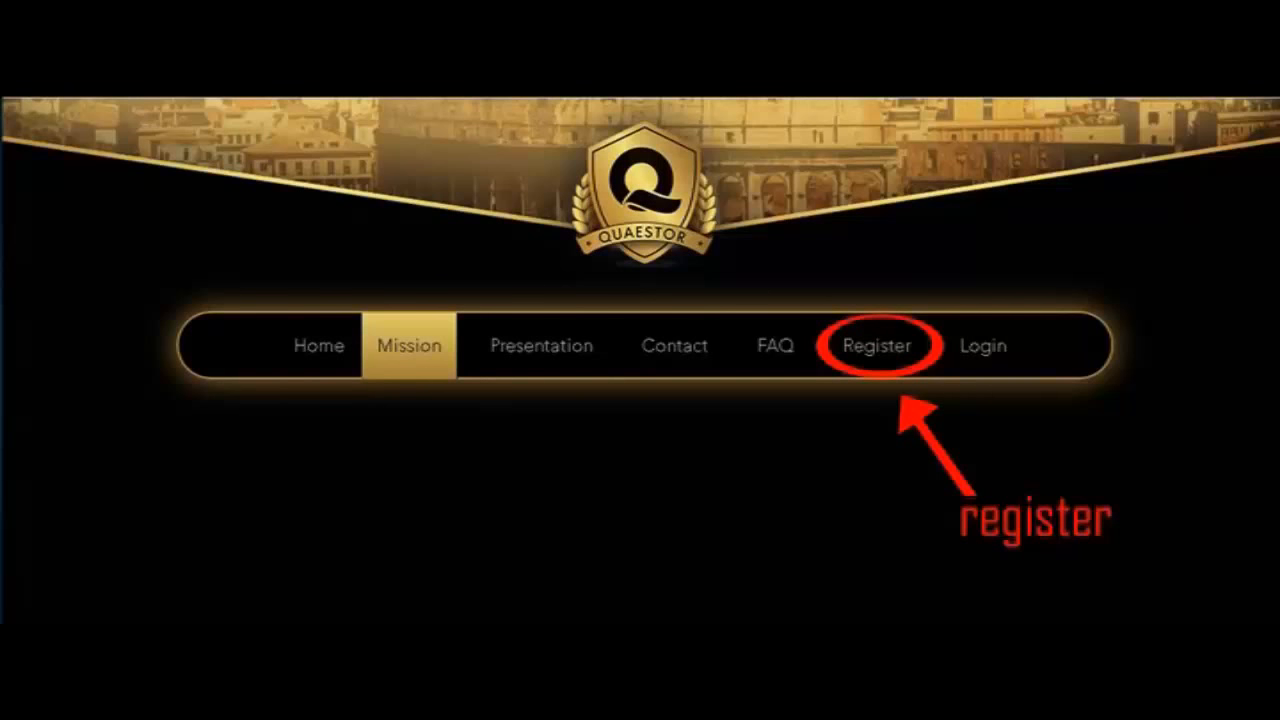
Reach the Register page listing Package 1 at €100 and Package 2 at €200 with benefits.
{"action": "left_click", "coordinate": [878, 344]}
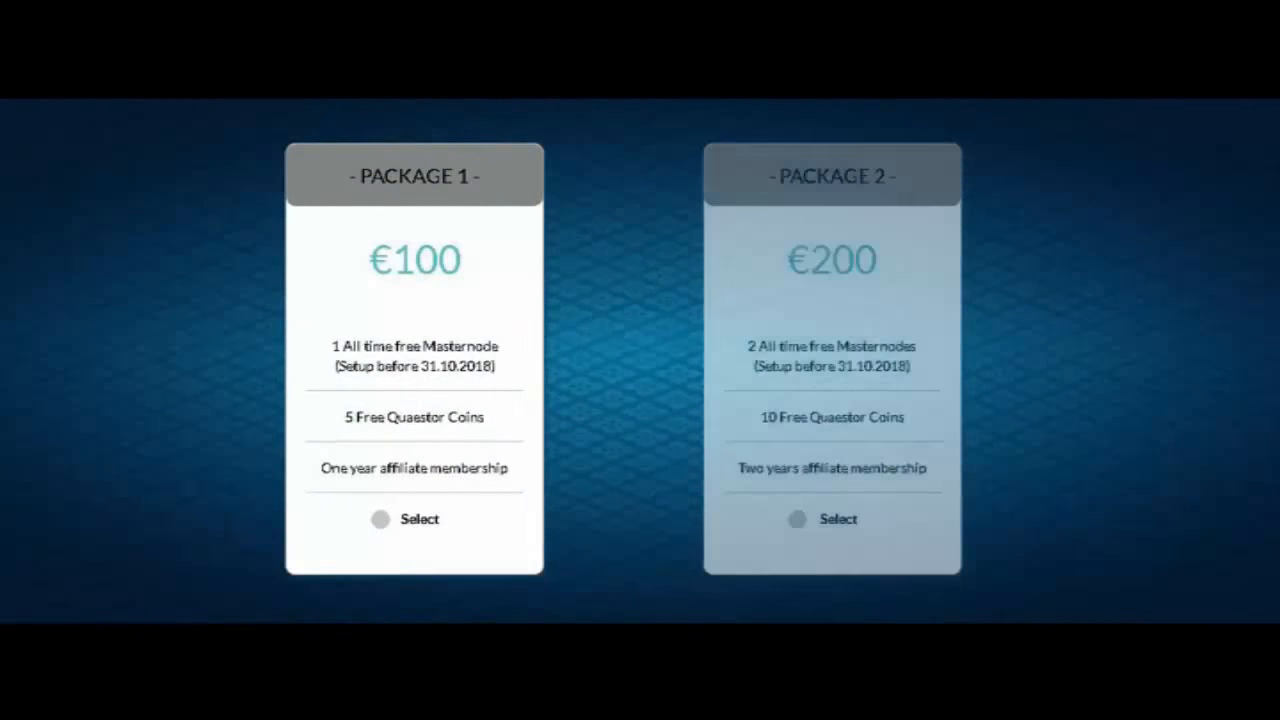